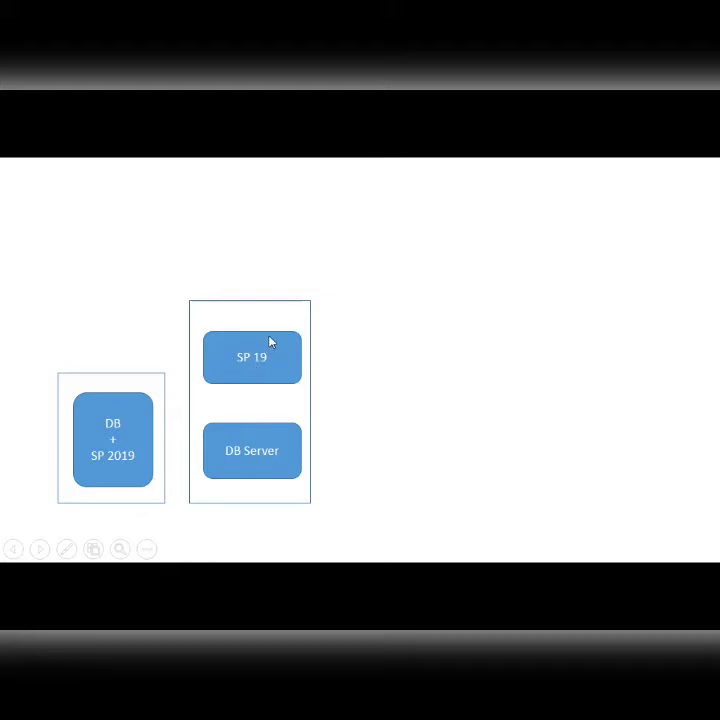
pyautogui.moveTo(282, 460)
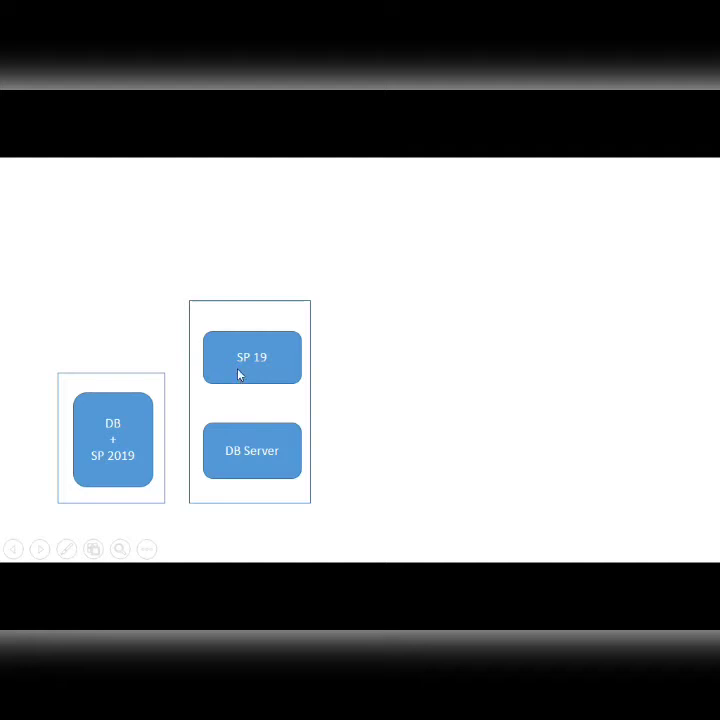
pyautogui.moveTo(244, 406)
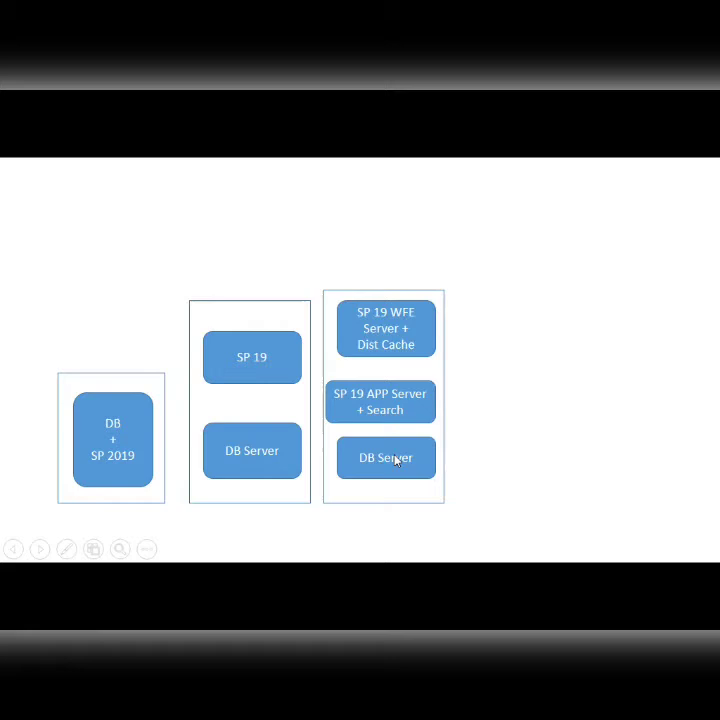
pyautogui.moveTo(384, 452)
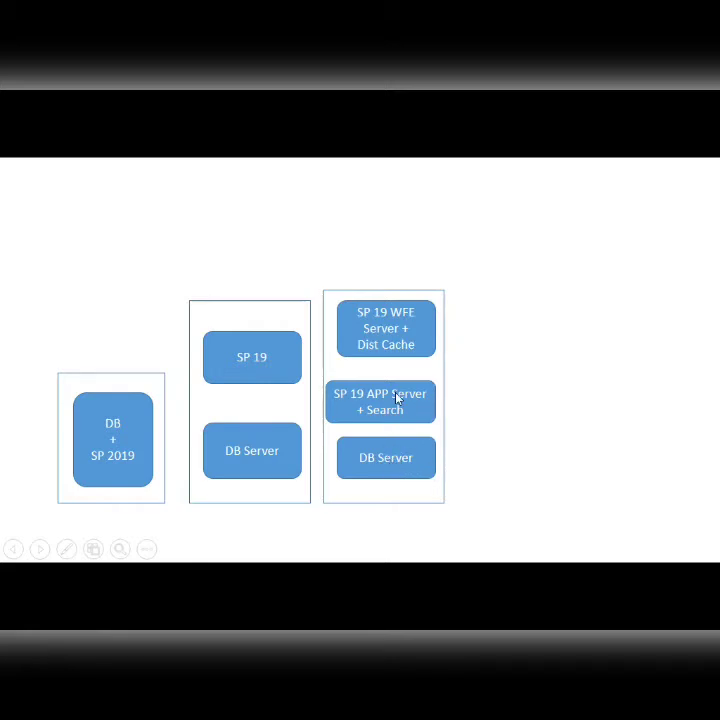
pyautogui.moveTo(340, 406)
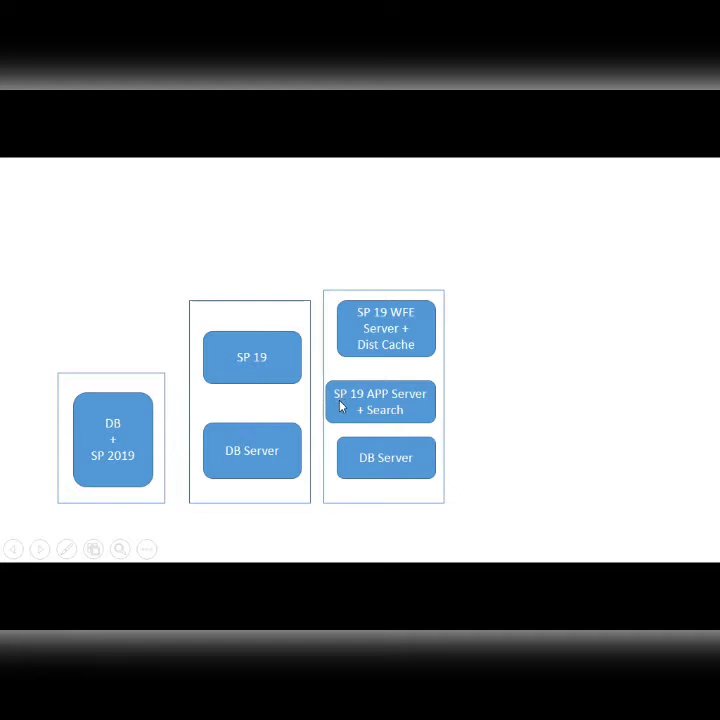
pyautogui.moveTo(398, 402)
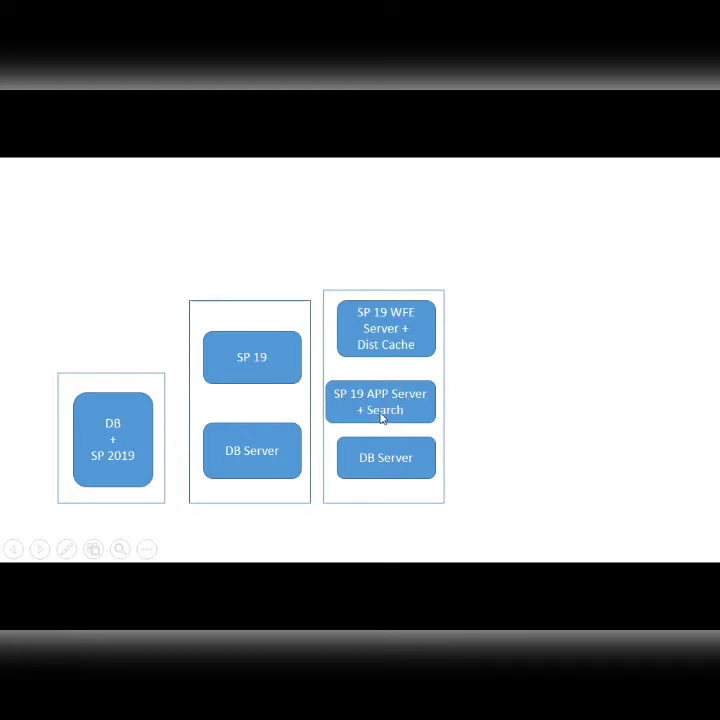
pyautogui.moveTo(374, 328)
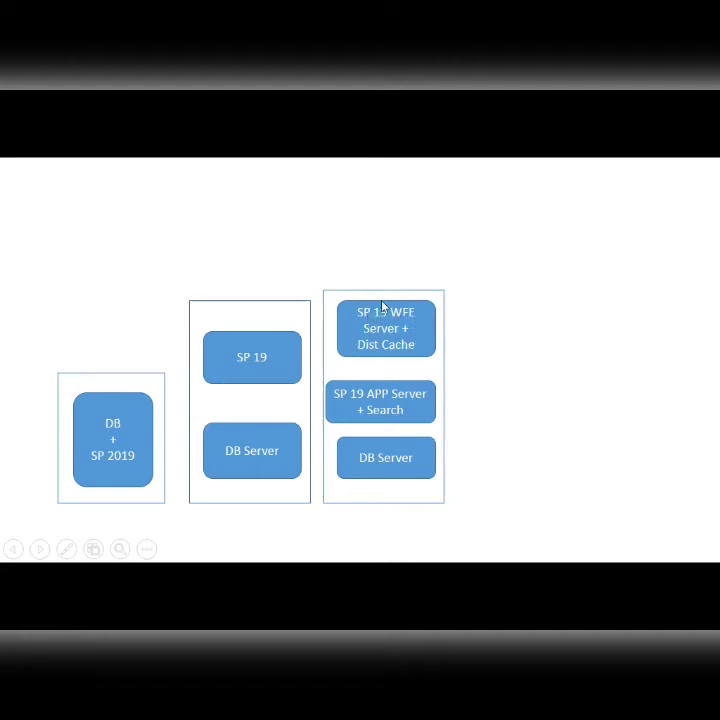
pyautogui.moveTo(370, 356)
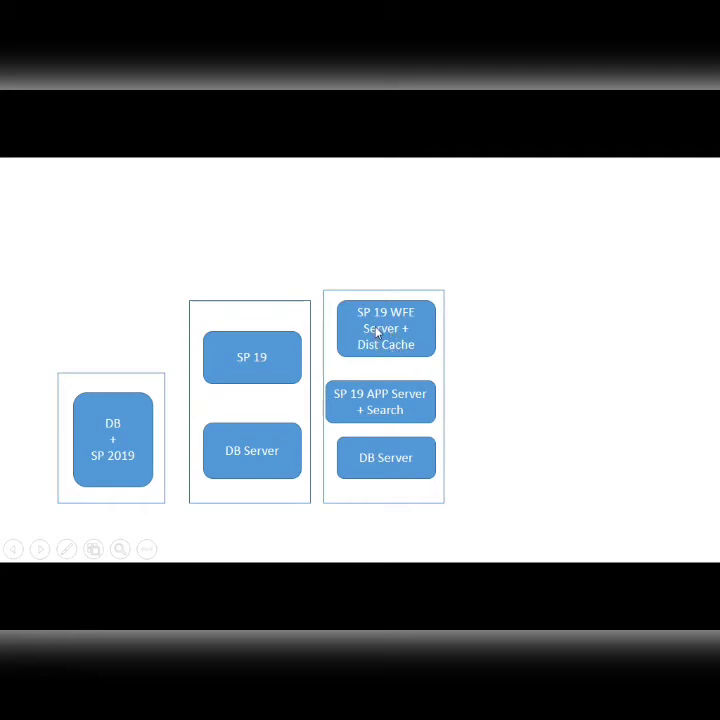
pyautogui.moveTo(410, 520)
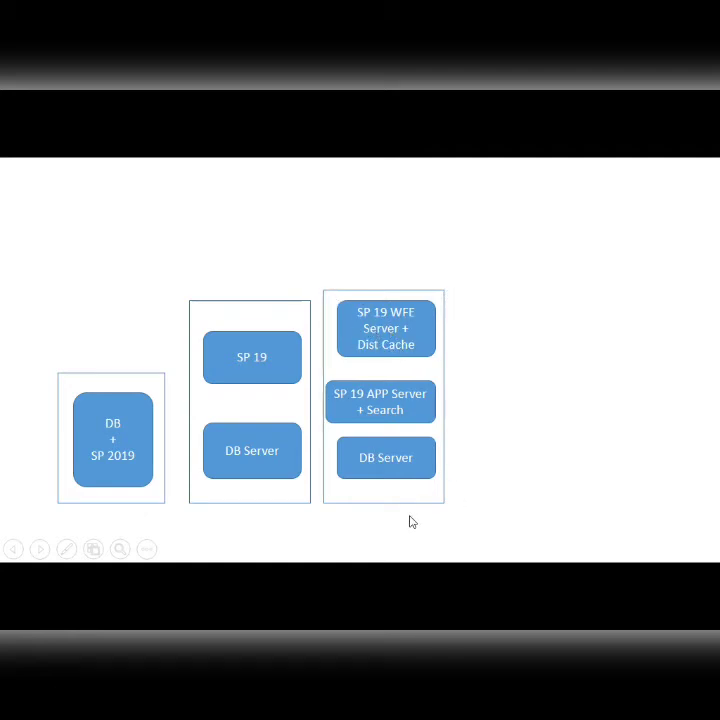
pyautogui.moveTo(376, 388)
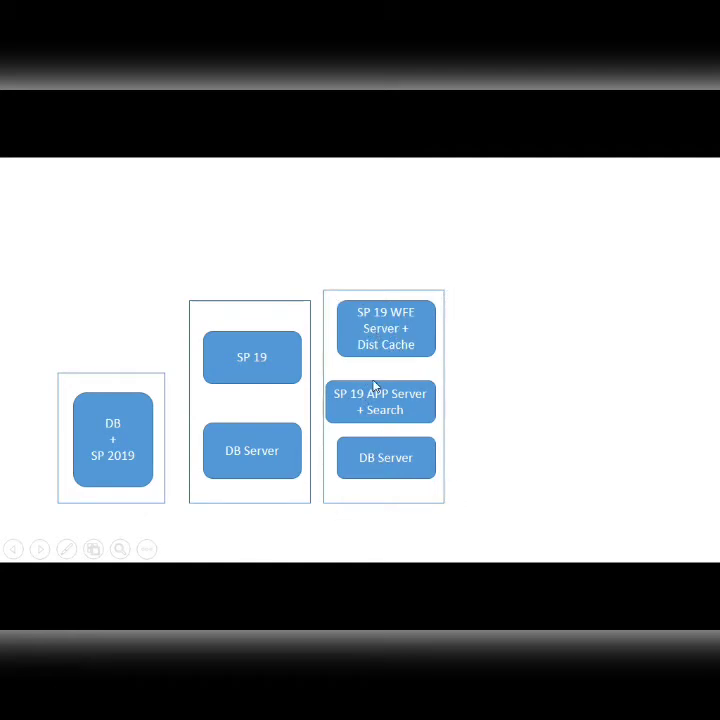
pyautogui.moveTo(378, 336)
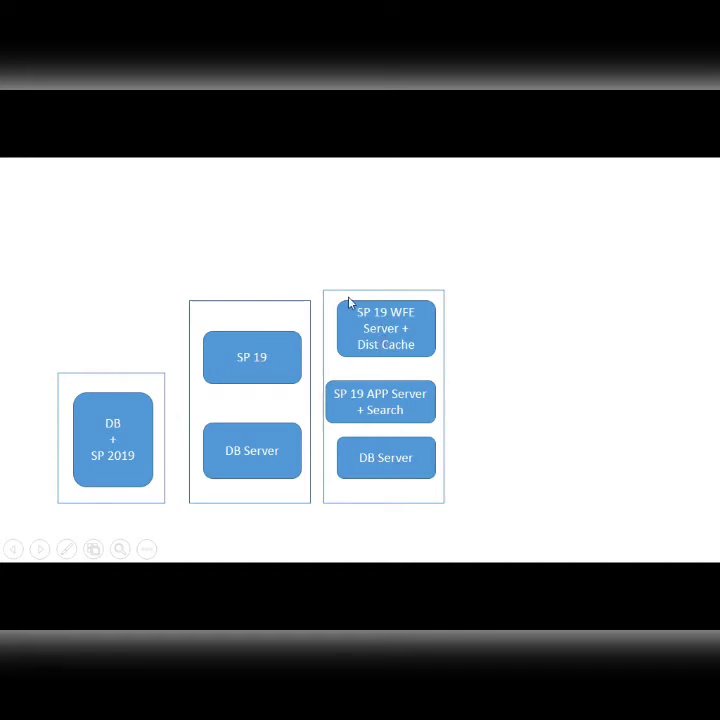
pyautogui.moveTo(420, 510)
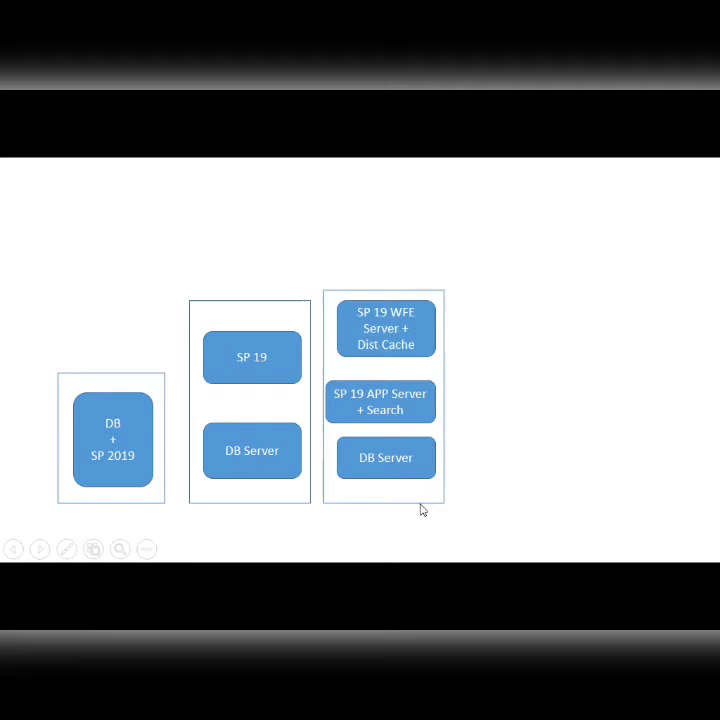
pyautogui.moveTo(332, 296)
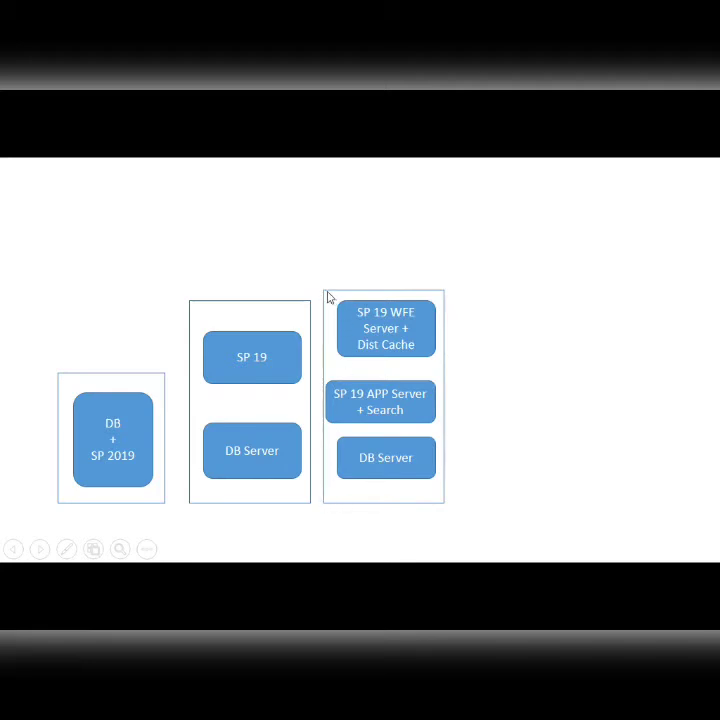
pyautogui.moveTo(348, 308)
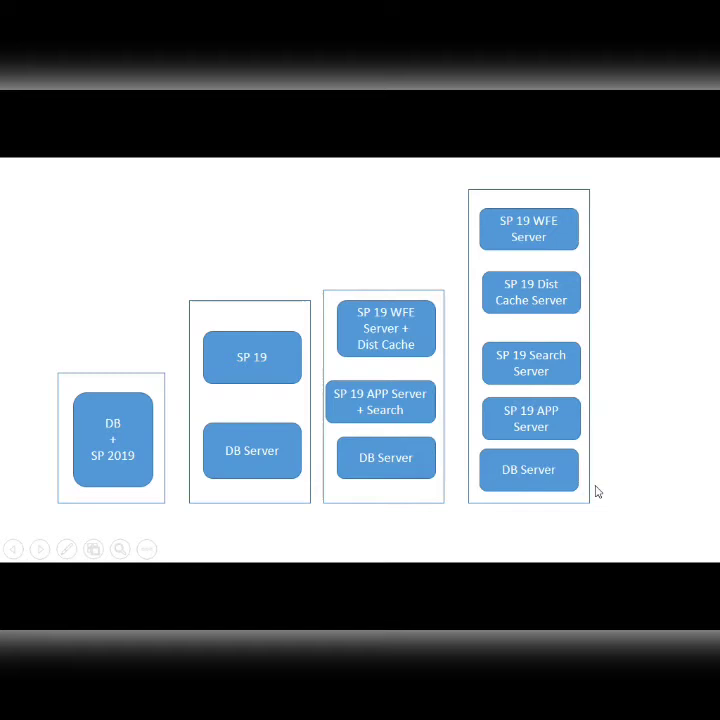
pyautogui.moveTo(600, 468)
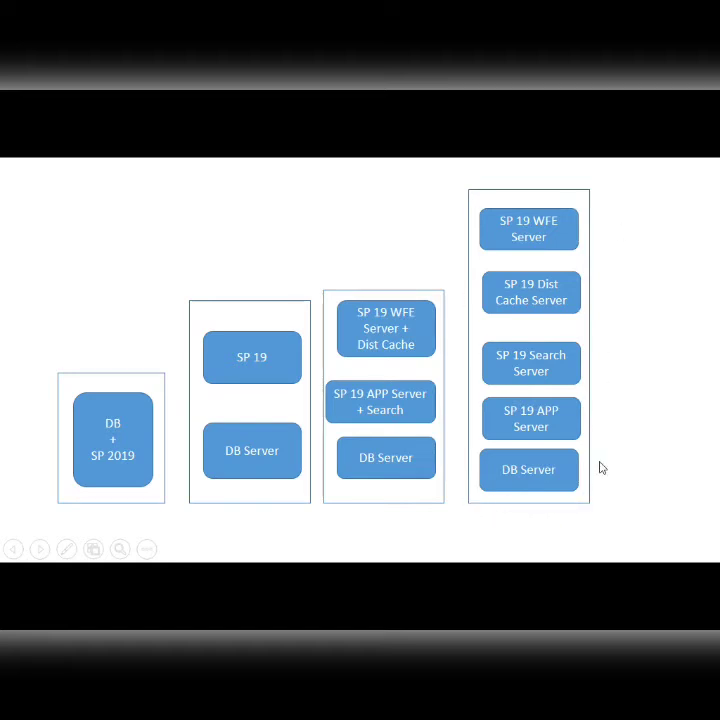
pyautogui.moveTo(588, 524)
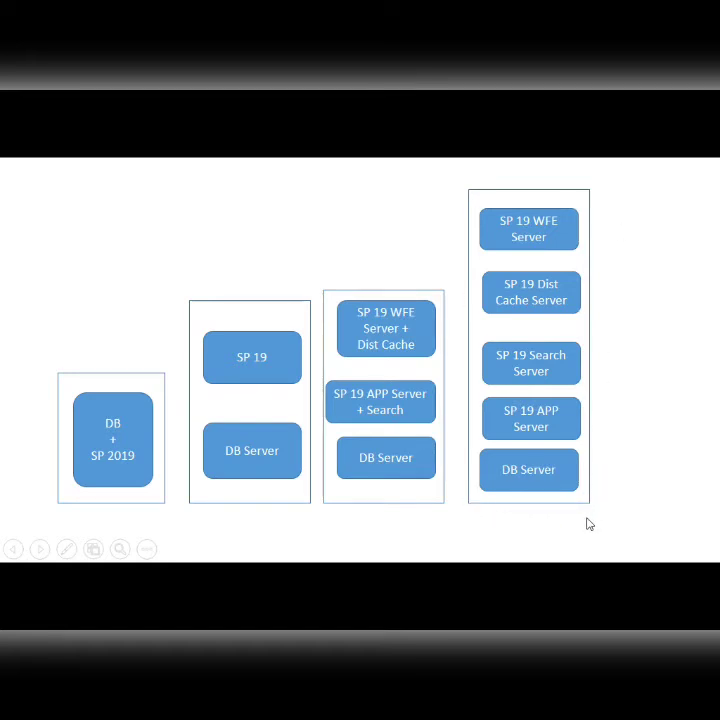
pyautogui.moveTo(536, 514)
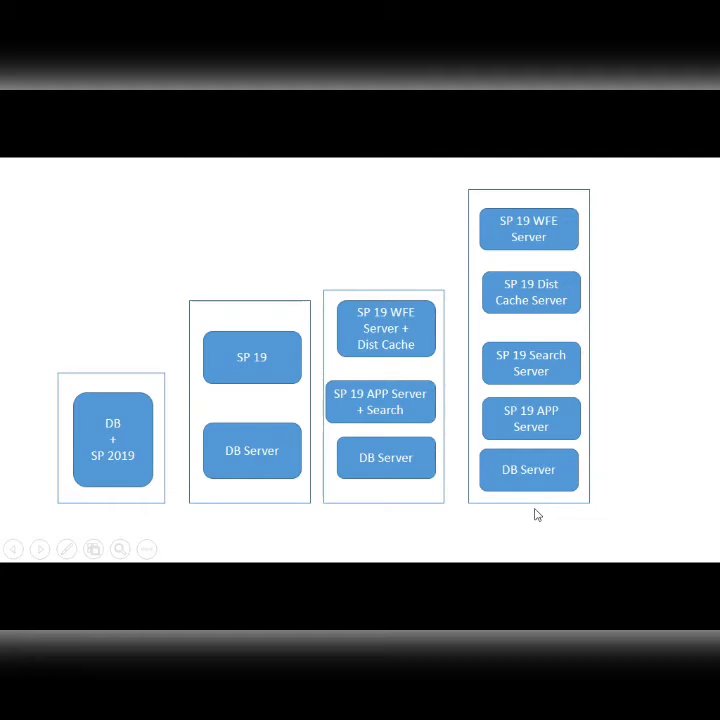
pyautogui.moveTo(500, 500)
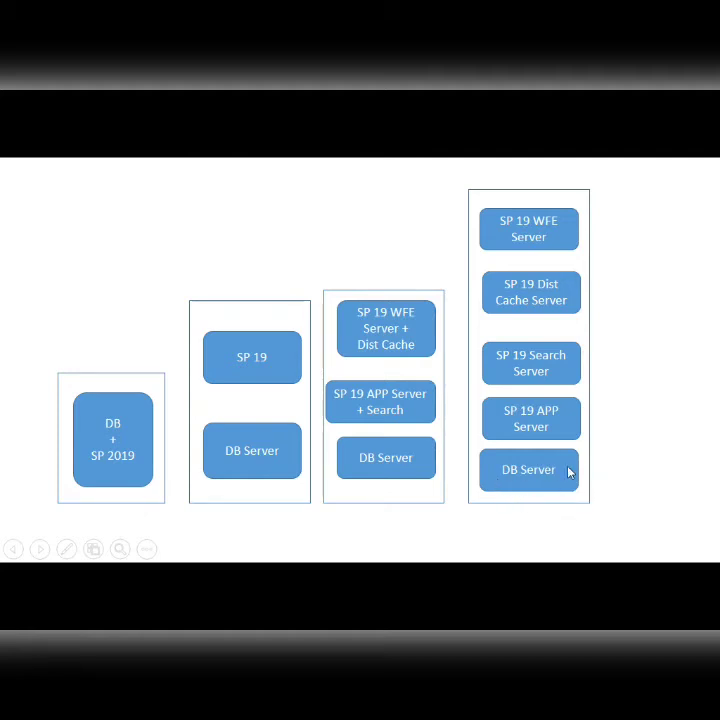
pyautogui.moveTo(510, 468)
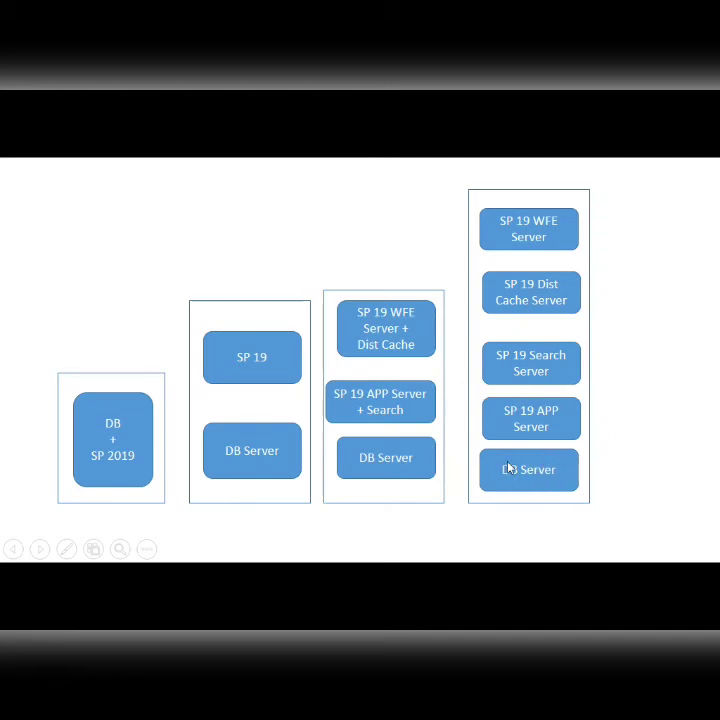
pyautogui.moveTo(536, 424)
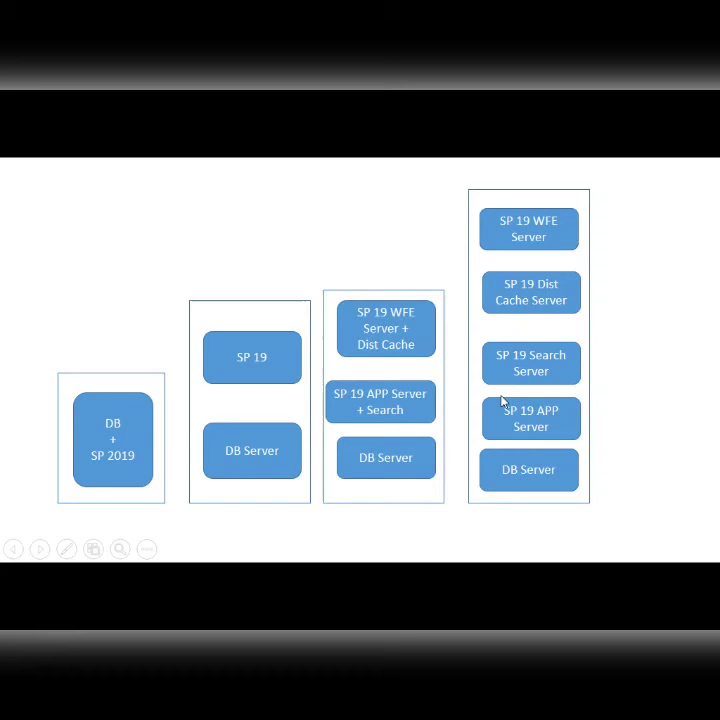
pyautogui.moveTo(516, 364)
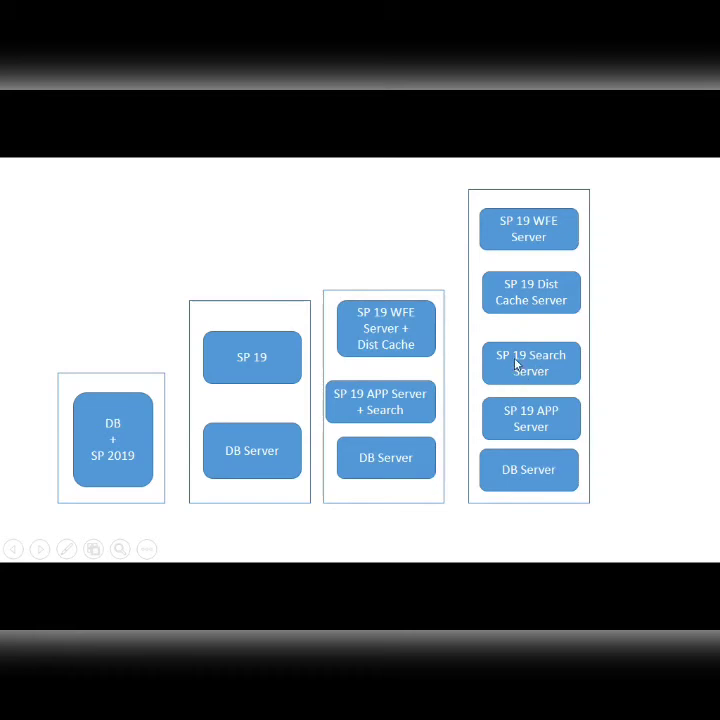
pyautogui.moveTo(548, 428)
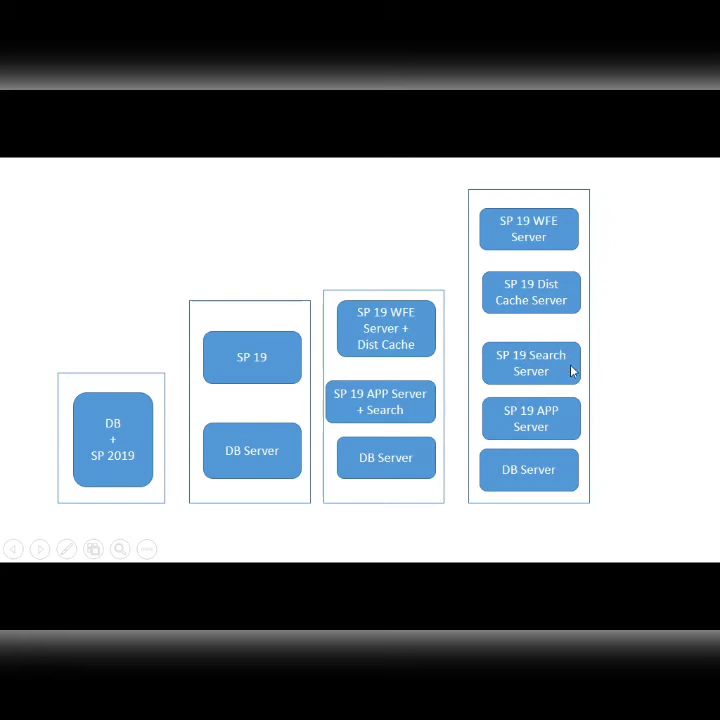
pyautogui.moveTo(524, 370)
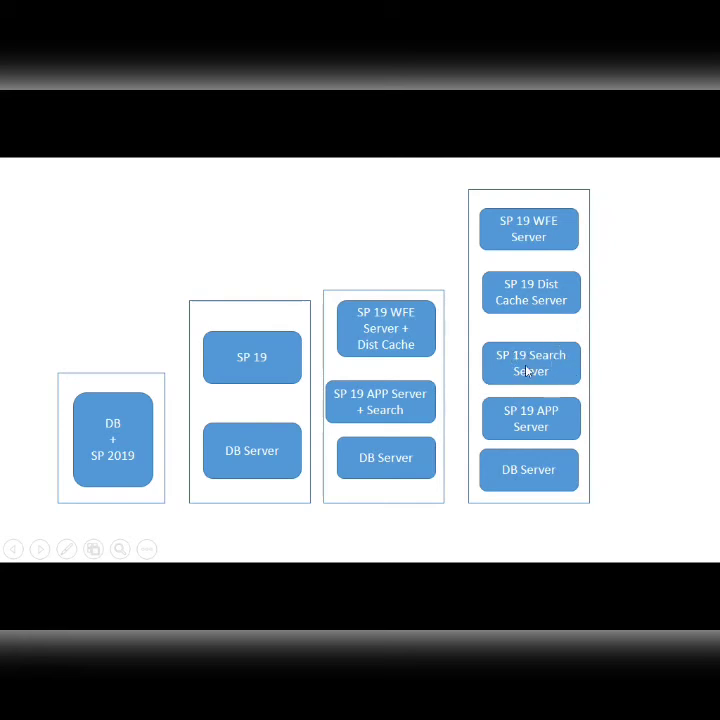
pyautogui.moveTo(570, 350)
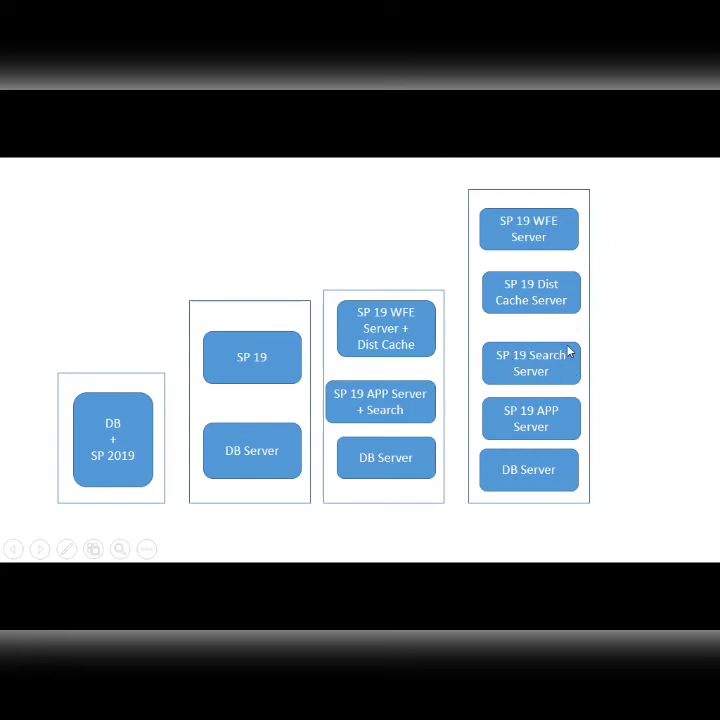
pyautogui.moveTo(536, 318)
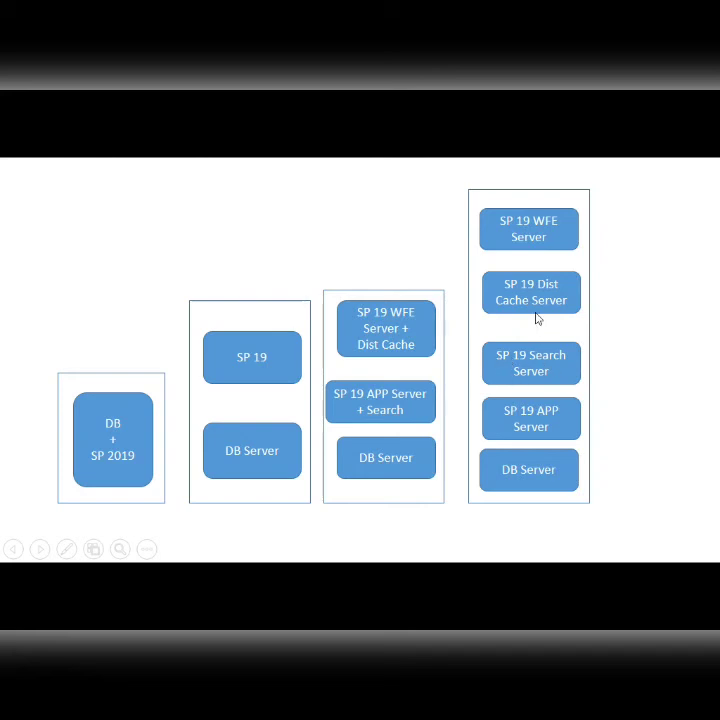
pyautogui.moveTo(570, 278)
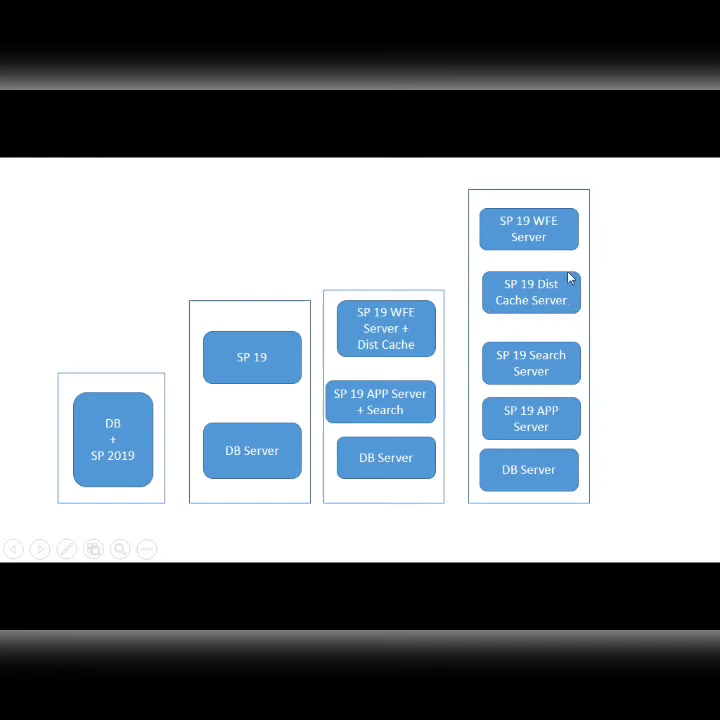
pyautogui.moveTo(540, 290)
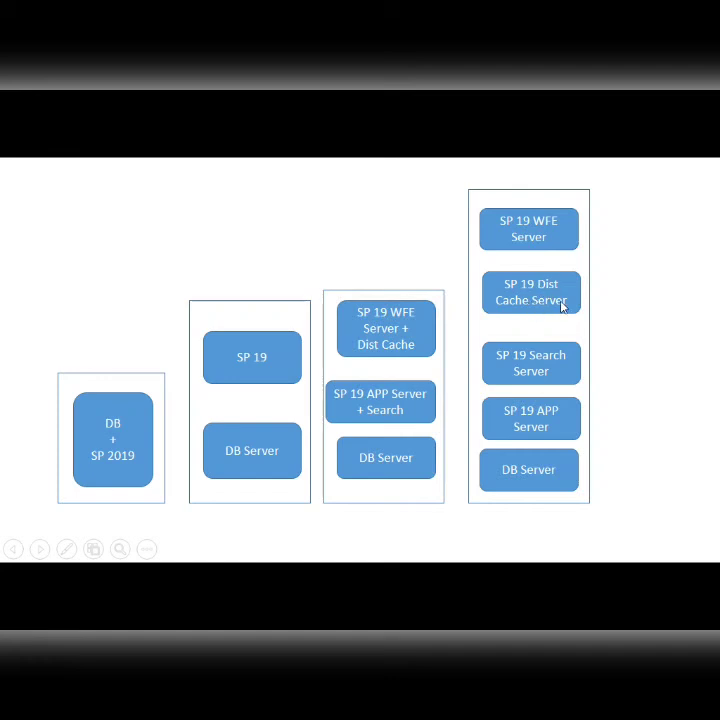
pyautogui.moveTo(572, 240)
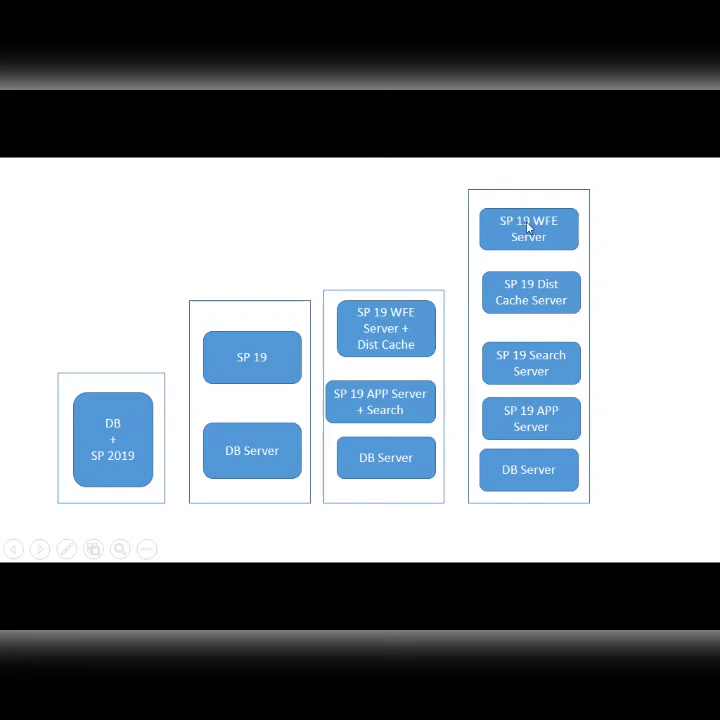
pyautogui.moveTo(536, 244)
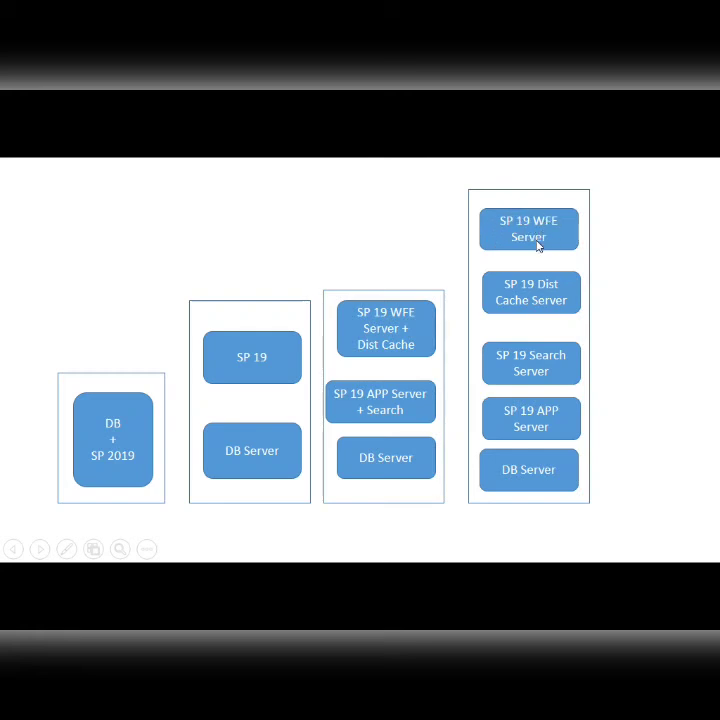
pyautogui.moveTo(524, 188)
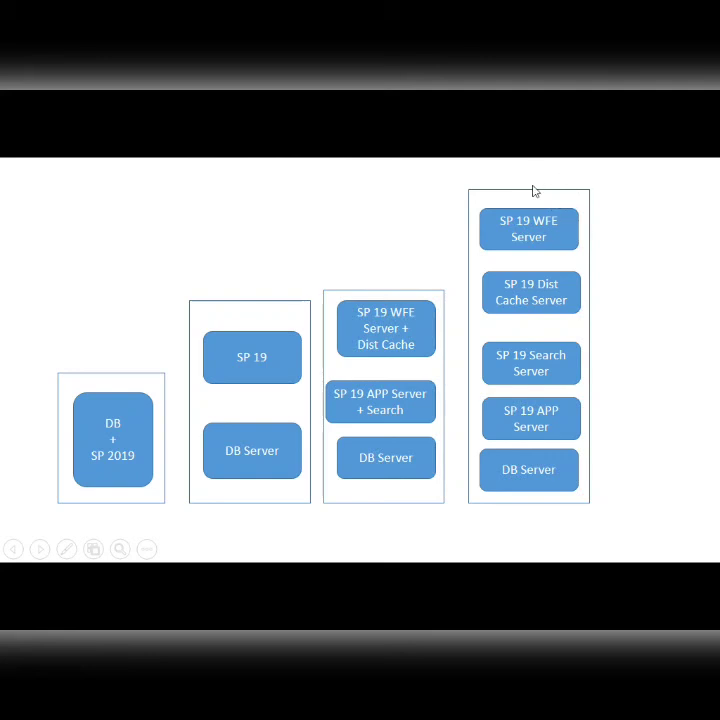
pyautogui.moveTo(472, 188)
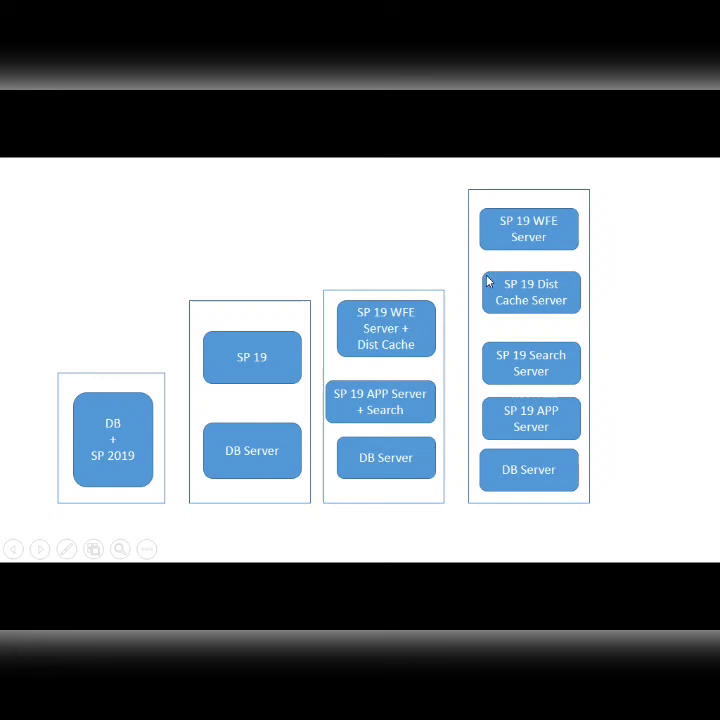
pyautogui.moveTo(590, 424)
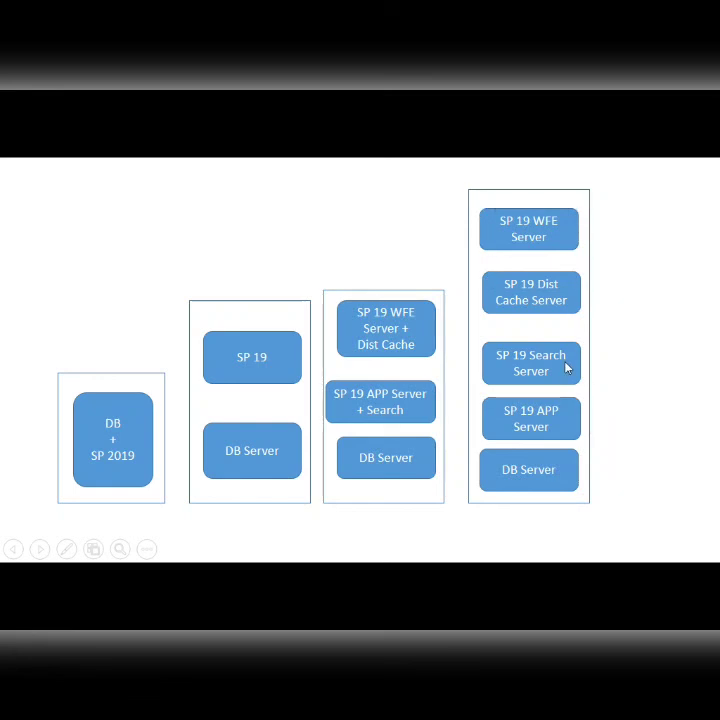
pyautogui.moveTo(596, 480)
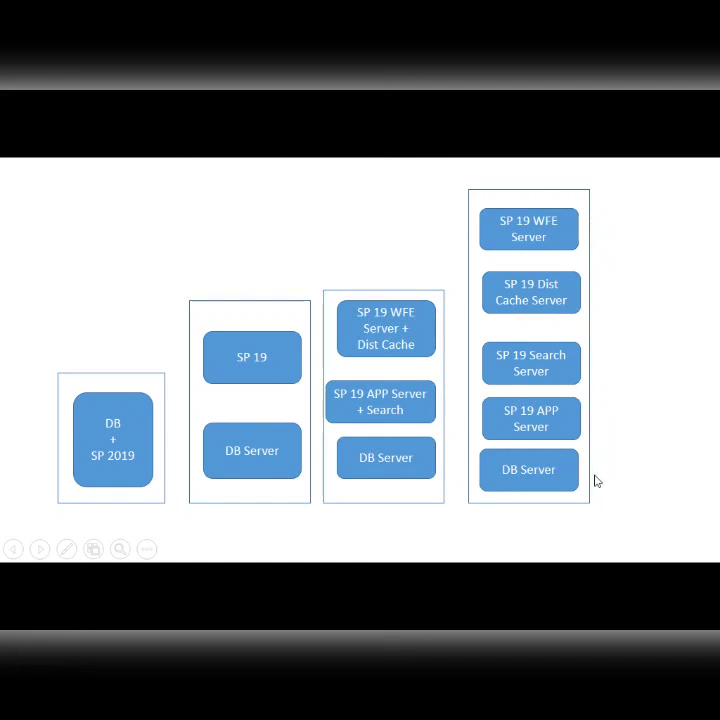
pyautogui.moveTo(600, 238)
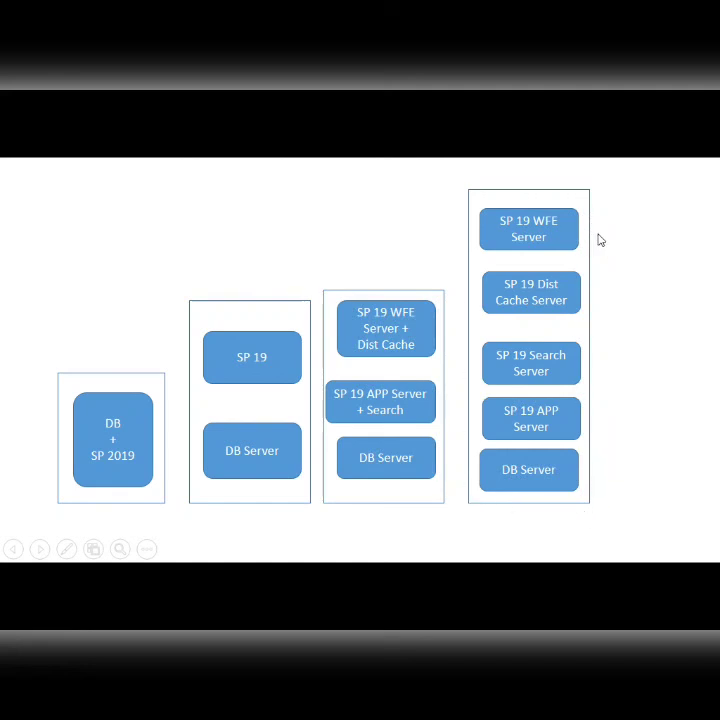